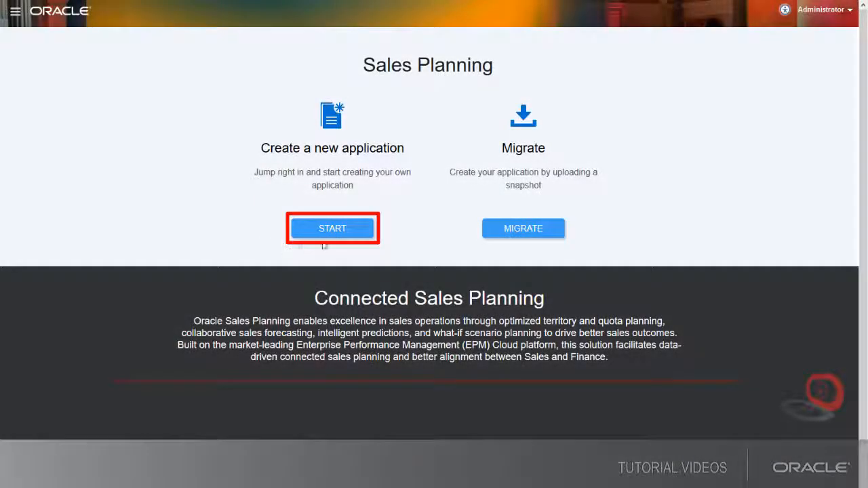
Step: Start a new sales application with 4-4-5 weekly distribution and proceed to review
click(332, 228)
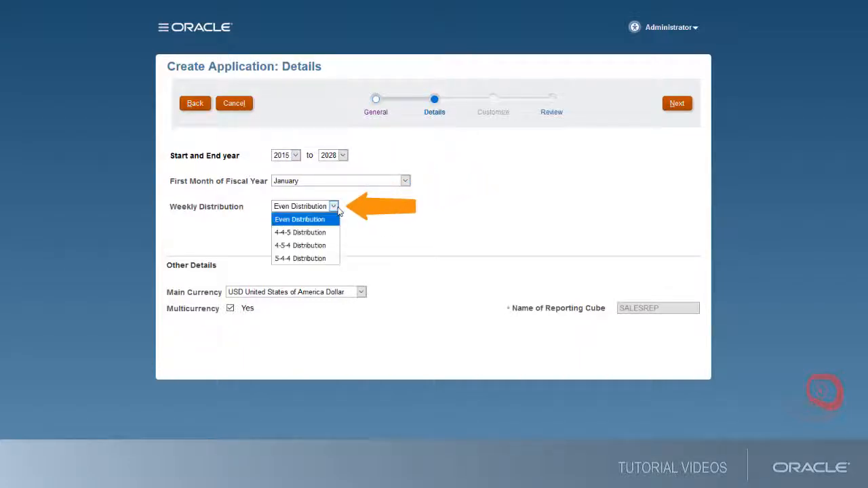
click(300, 231)
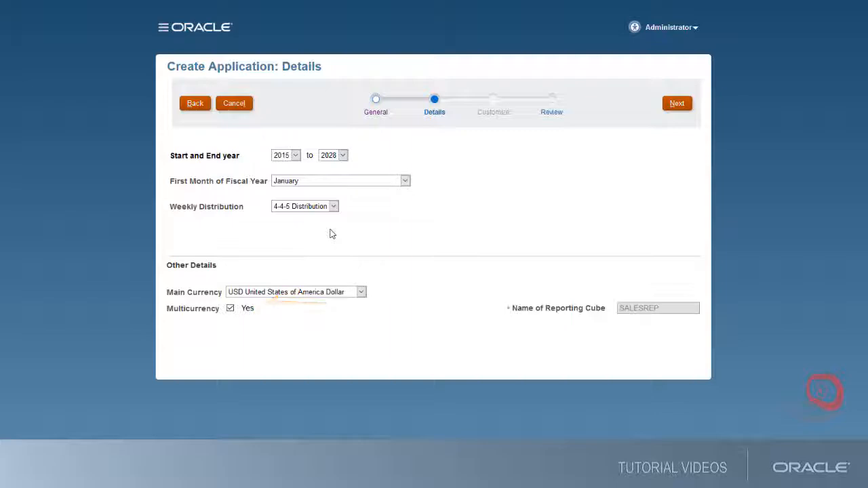
click(676, 103)
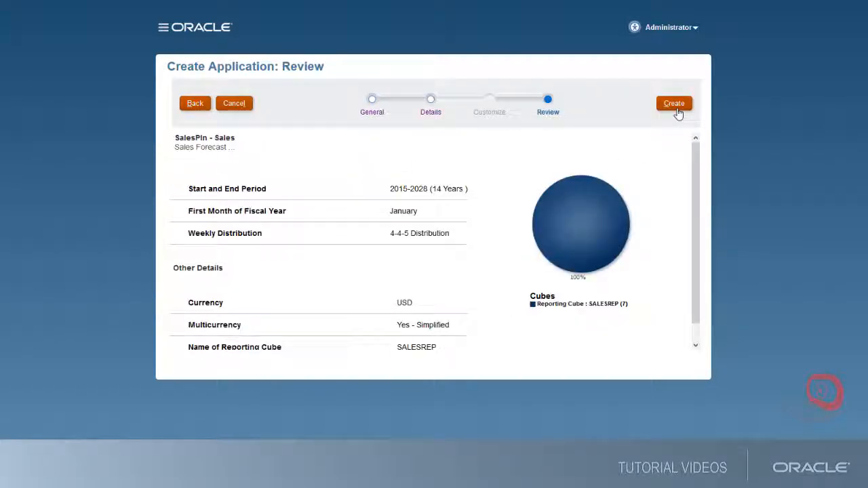
Step: Create the SalesPln application and go to its module configuration
click(673, 103)
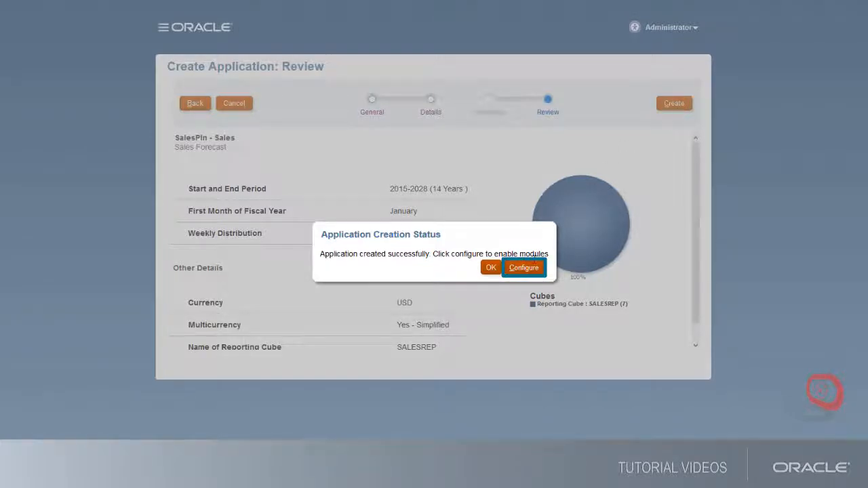
click(524, 267)
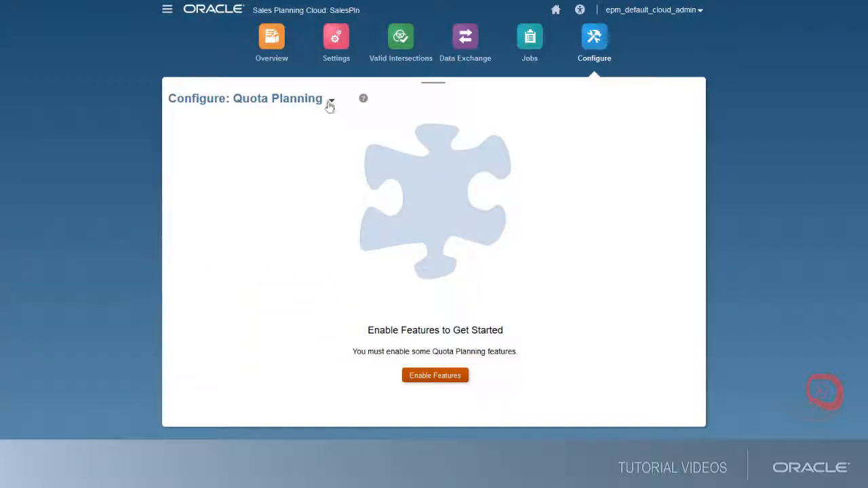
Step: Select Advanced Sales Forecasting and show its feature-enablement list
click(330, 98)
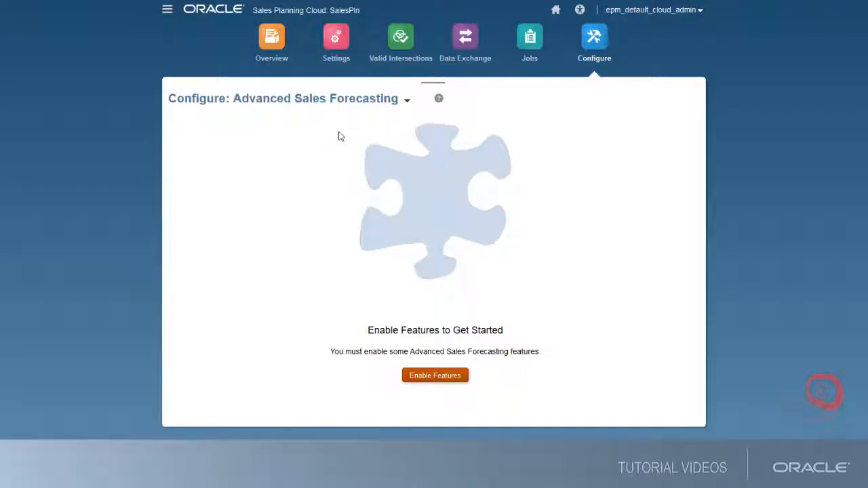
click(435, 375)
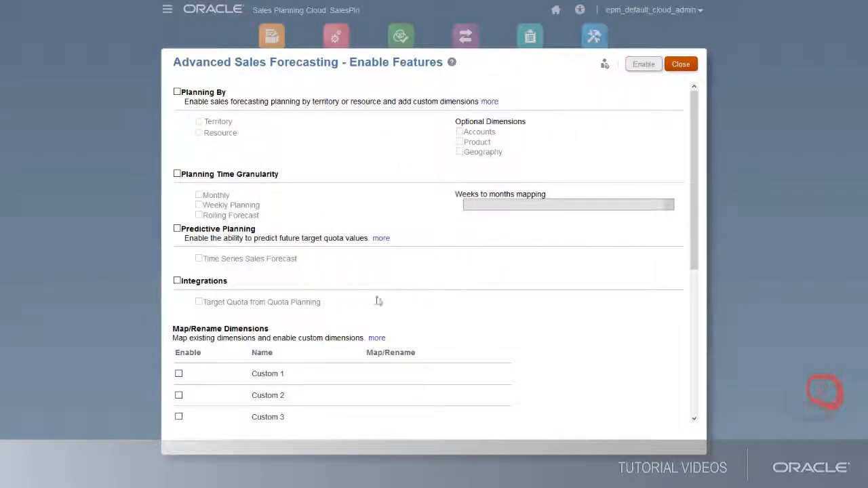
Step: Enable planning by Territory, adding Accounts and Product optional dimensions
click(177, 91)
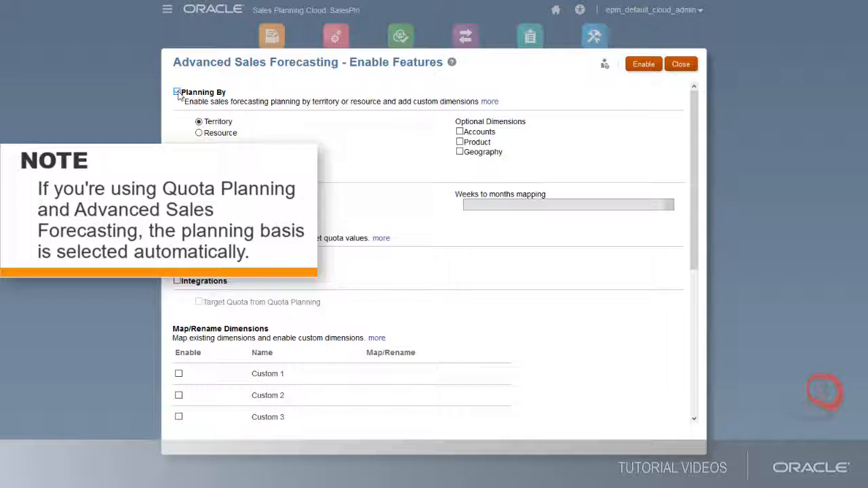
click(177, 92)
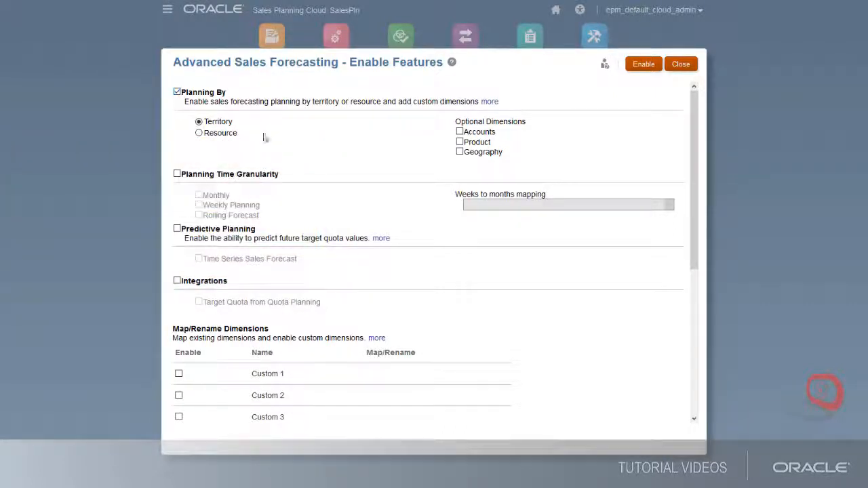
click(460, 131)
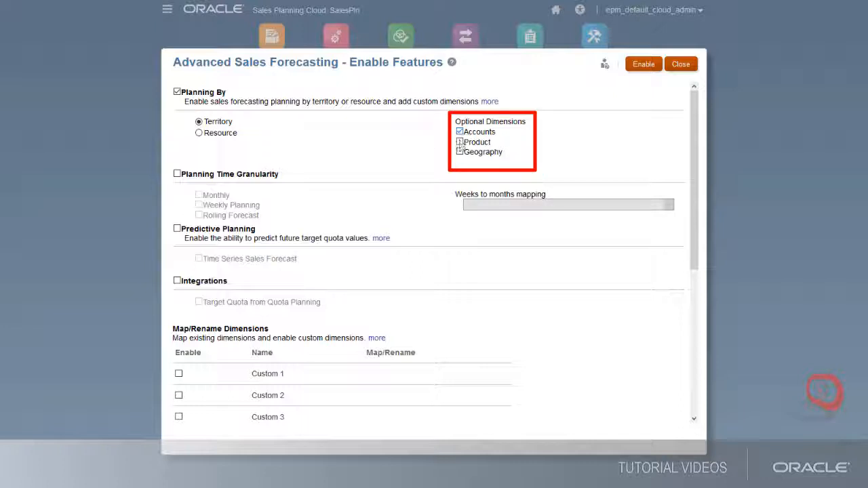
click(460, 131)
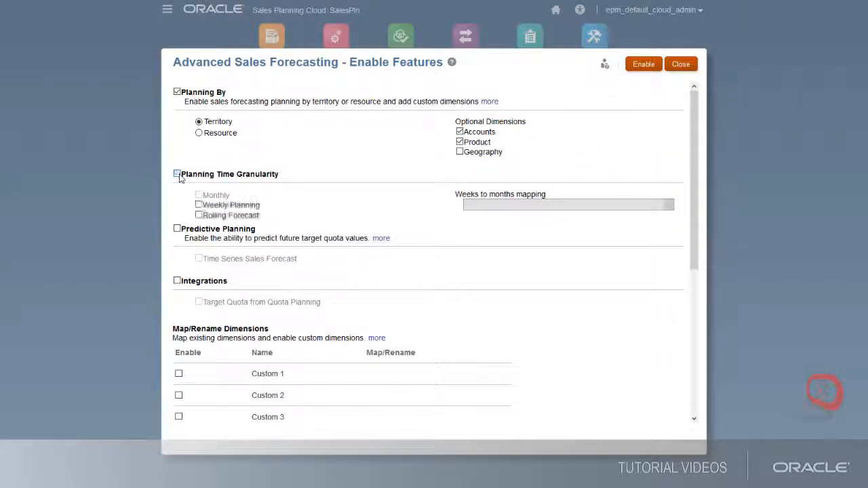
Step: Turn on weekly planning with 4-4-5 weeks-to-months mapping, plus Rolling Forecast
click(177, 173)
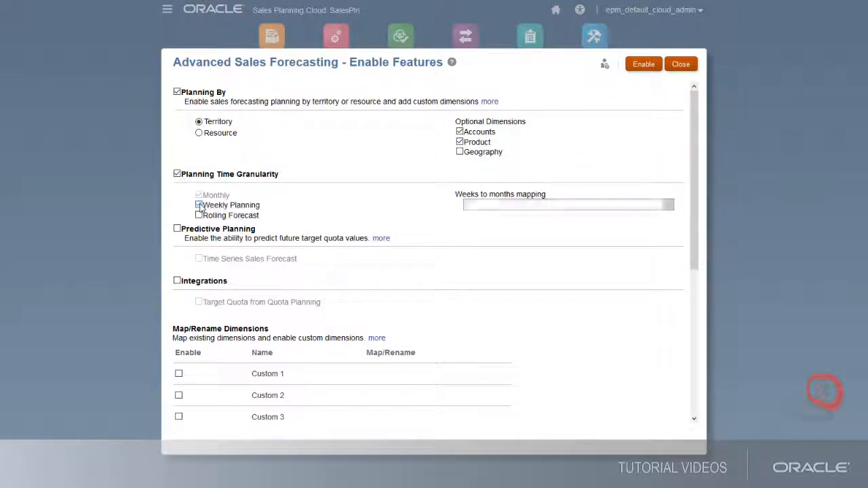
click(198, 204)
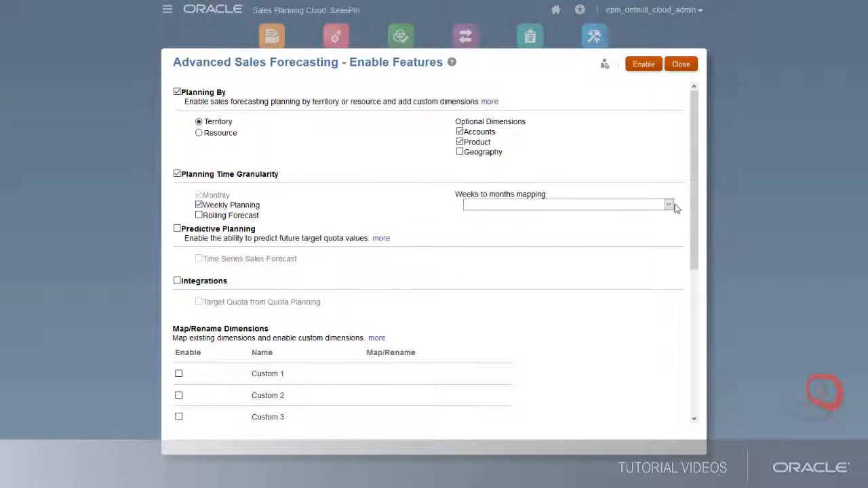
click(667, 204)
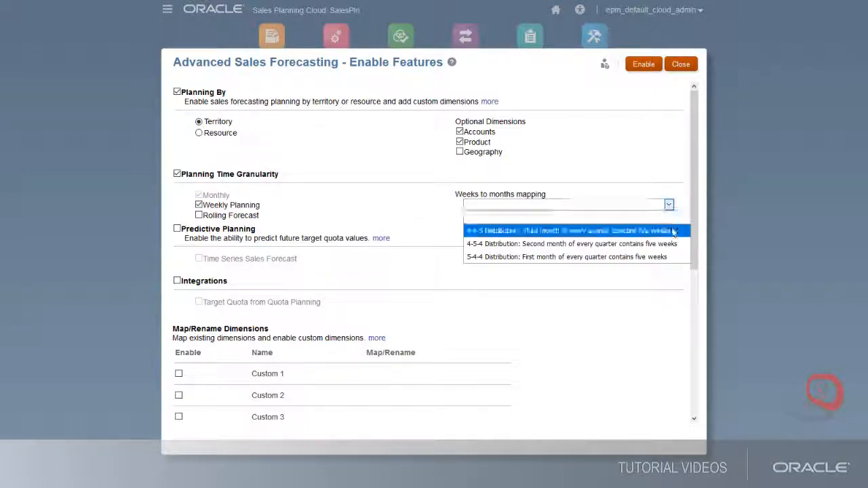
click(569, 230)
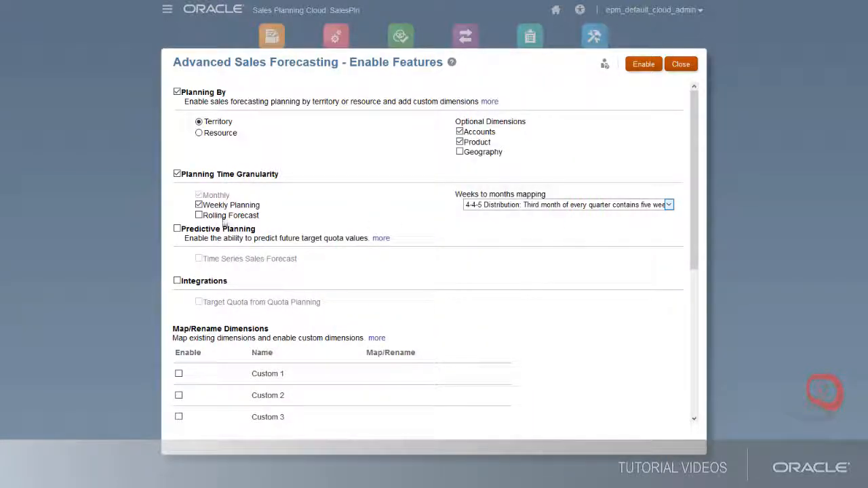
click(199, 215)
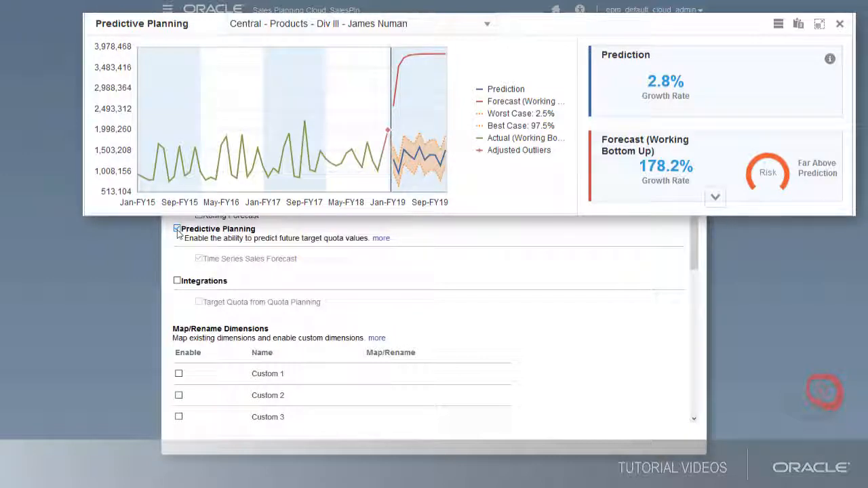
Step: Check Predictive Planning and scroll down to Map/Rename Dimensions
click(840, 24)
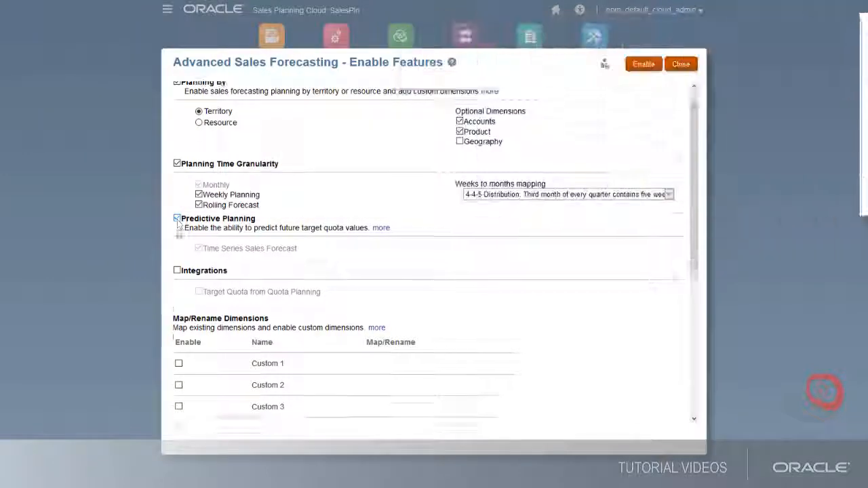
scroll(down, 3)
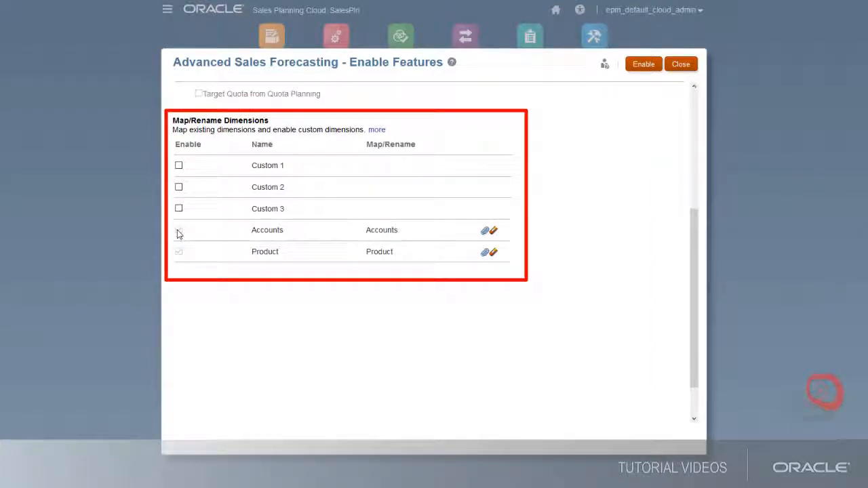
Step: Enable Custom 1, rename it Sales Channel, and apply the selected features
click(179, 164)
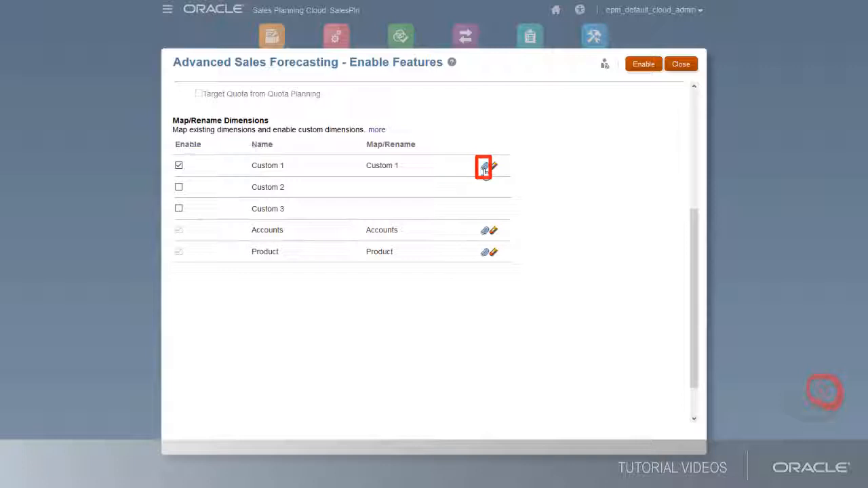
click(484, 167)
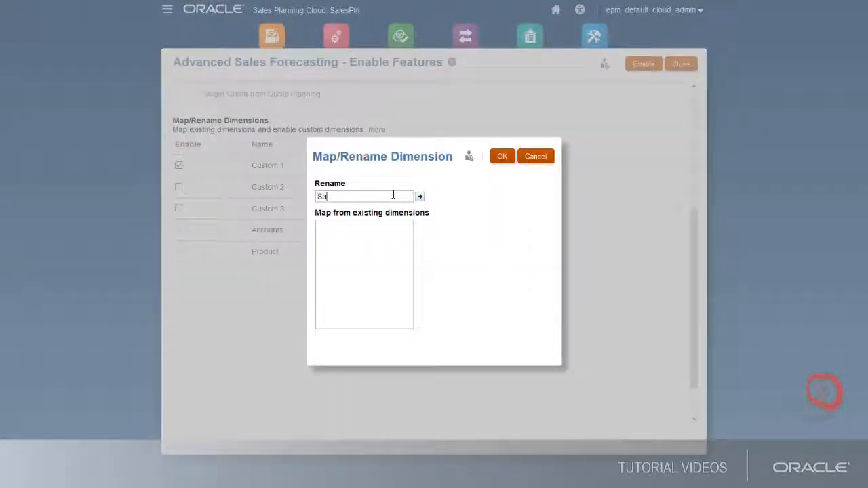
click(501, 155)
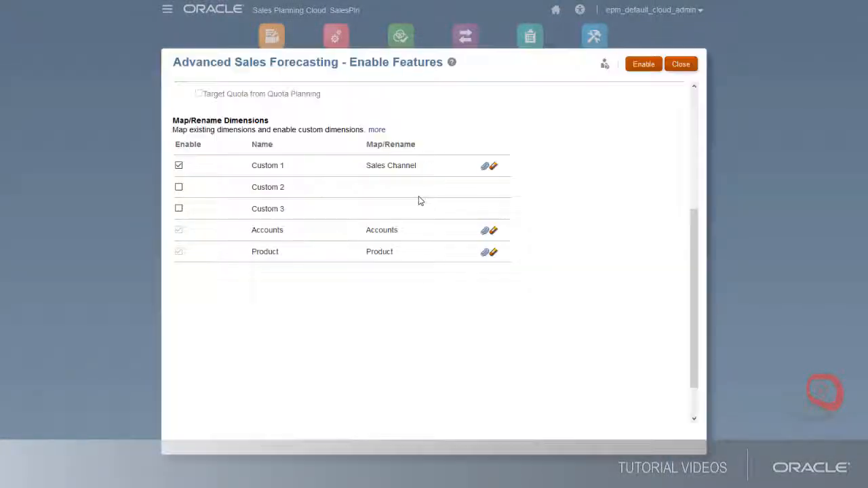
click(642, 64)
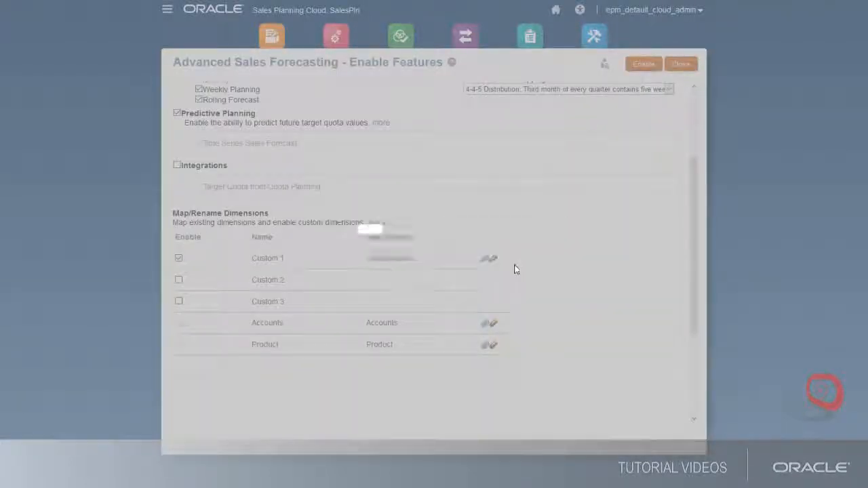
Step: Dismiss the features-enabled success message and sign out
click(642, 63)
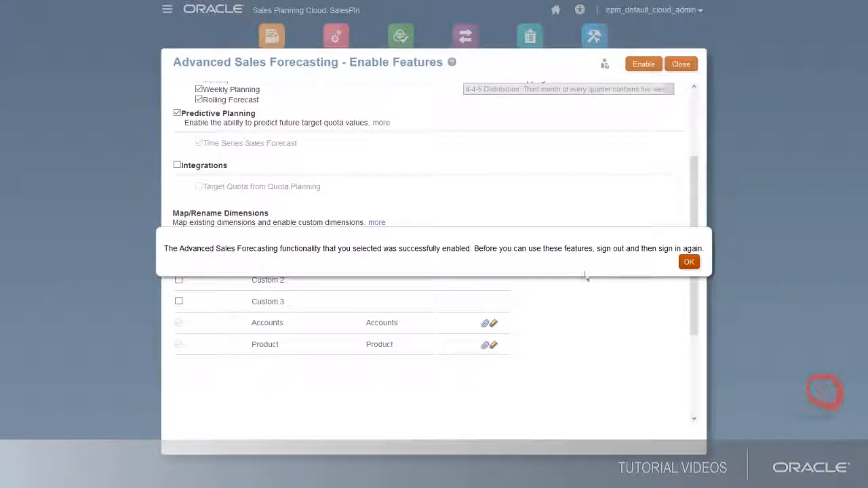
click(689, 262)
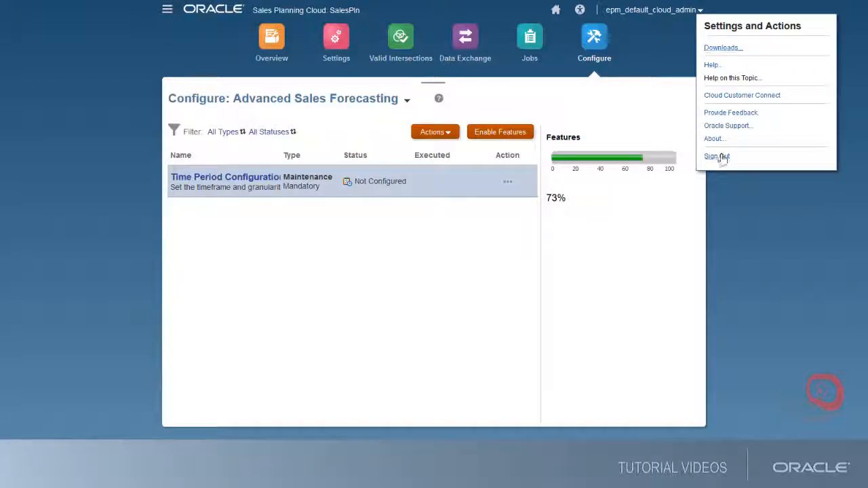
click(715, 156)
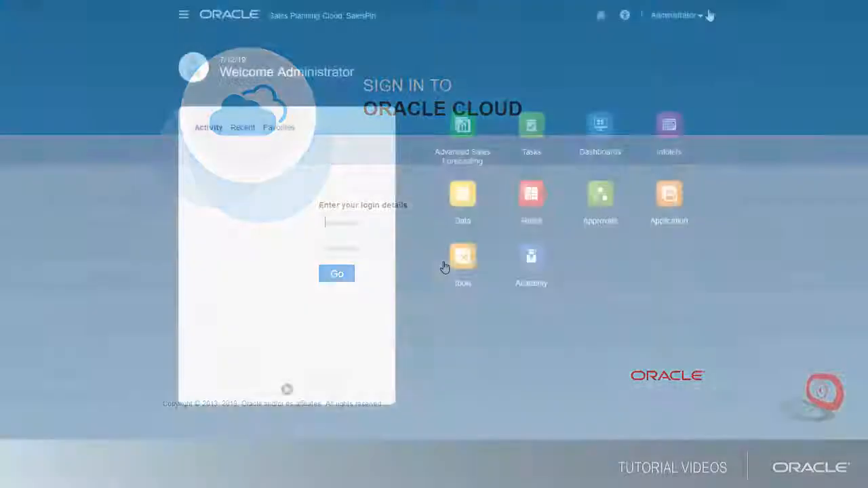